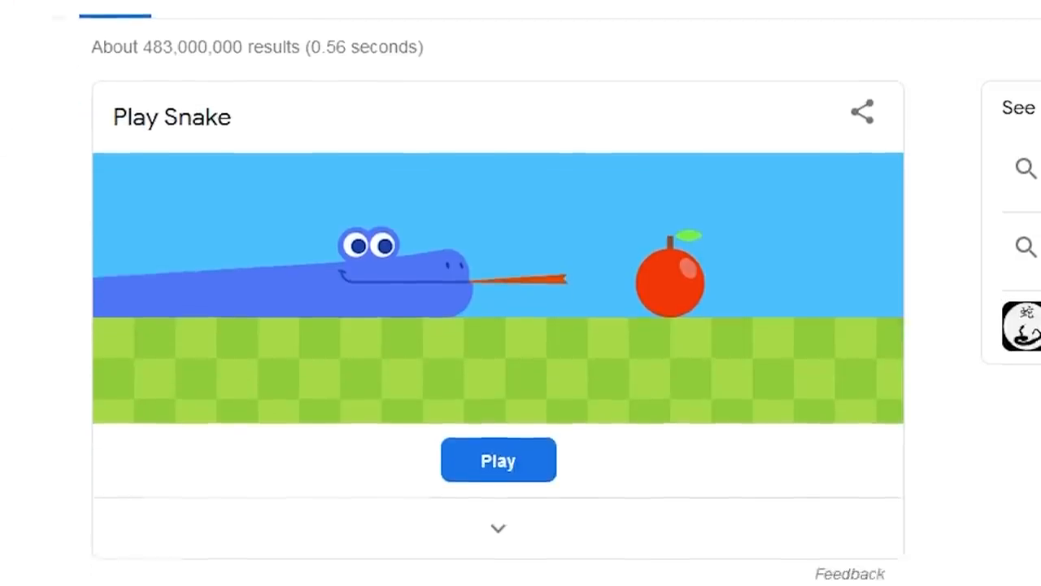
Start the Snake game from the 'Play Snake' result card
{"action": "left_click", "coordinate": [498, 459]}
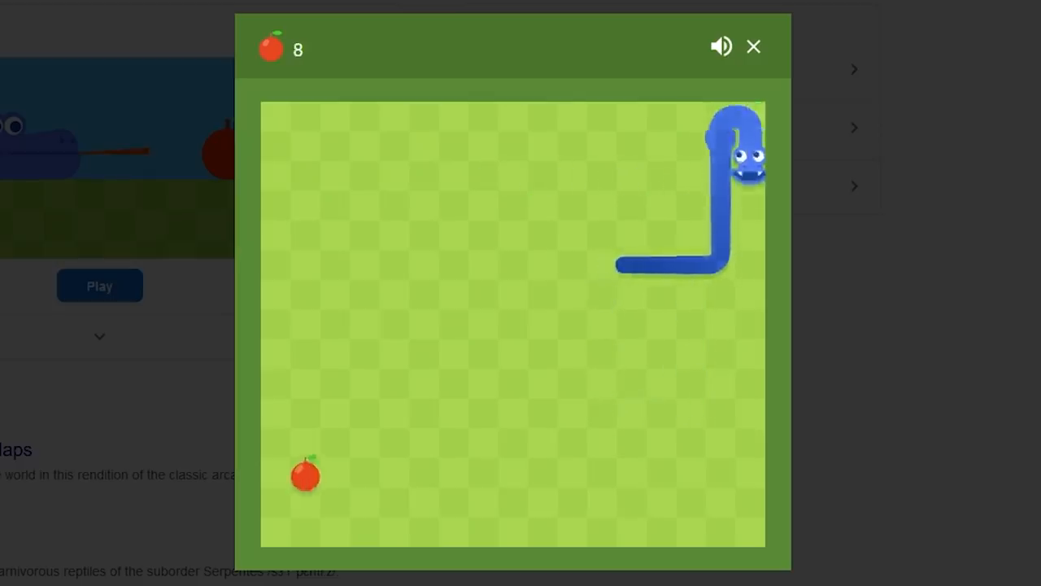
Switch to the YouTube tab with the 2012 world-record snake video
{"action": "left_click", "coordinate": [753, 46]}
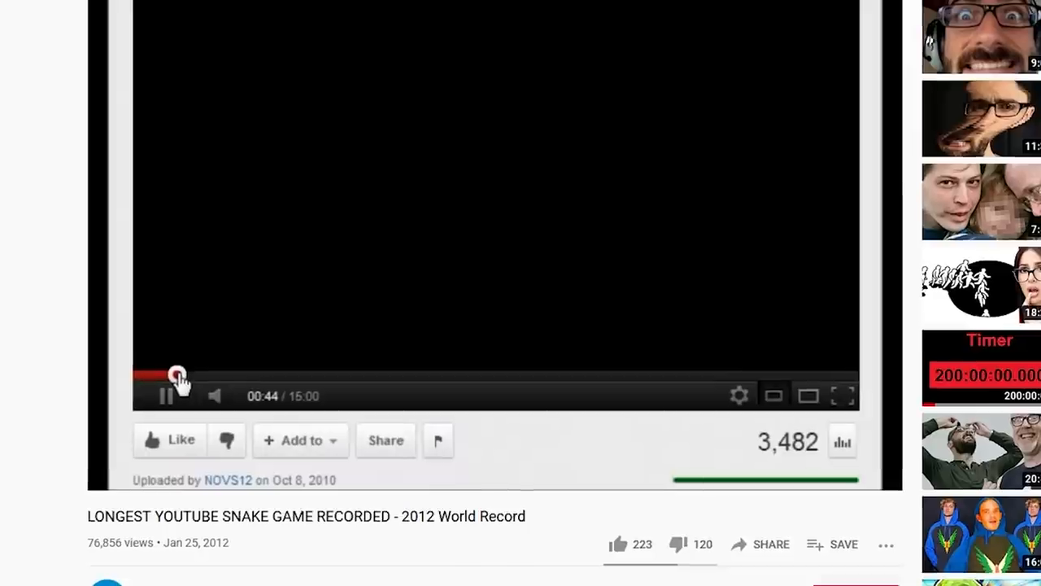
{"action": "left_click_drag", "start_coordinate": [177, 375], "coordinate": [237, 397]}
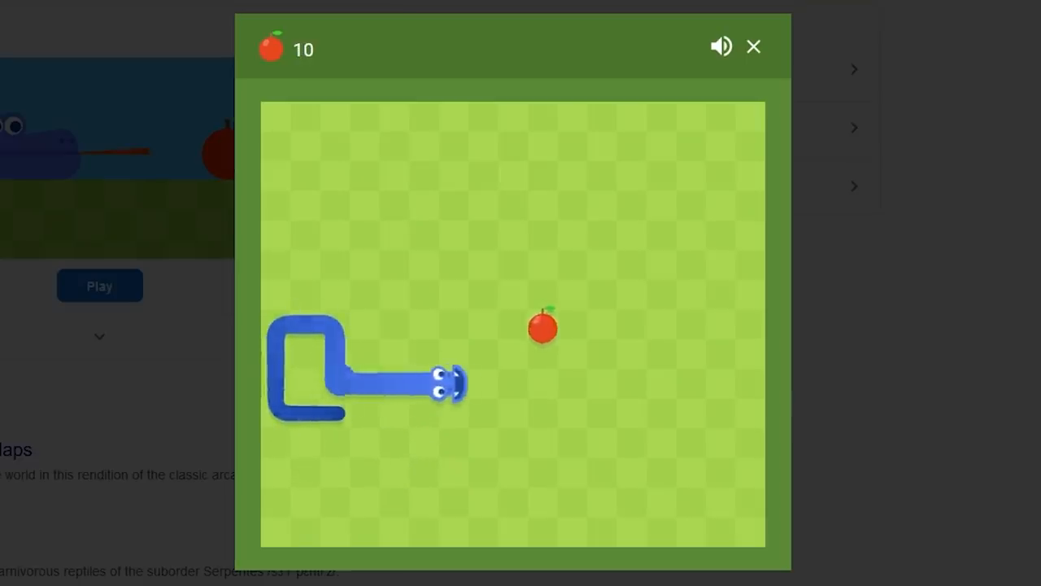
Turn the snake up toward the apple, then switch back to the YouTube video tab
{"action": "key", "text": "up"}
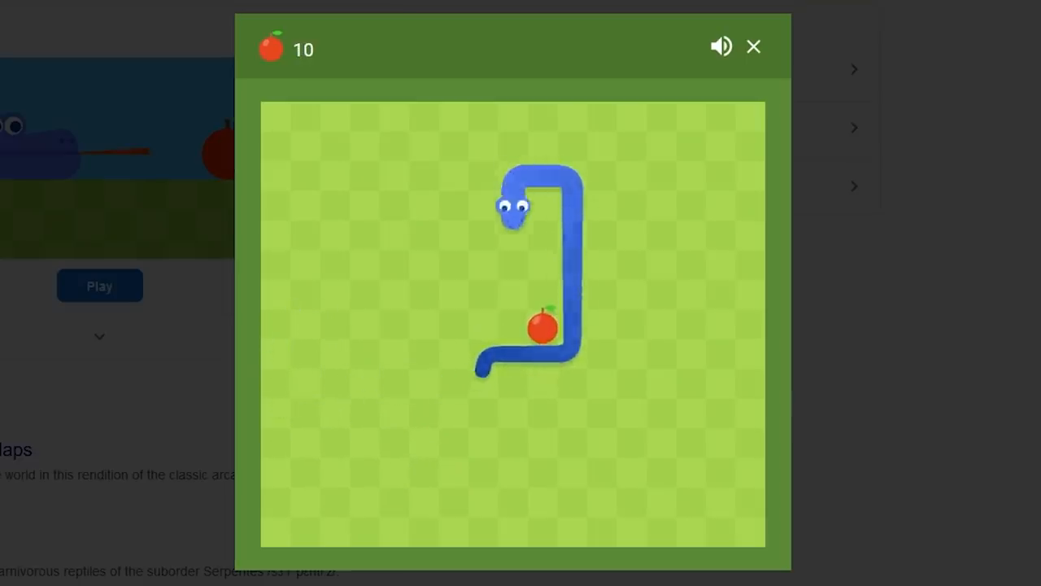
{"action": "left_click", "coordinate": [752, 45]}
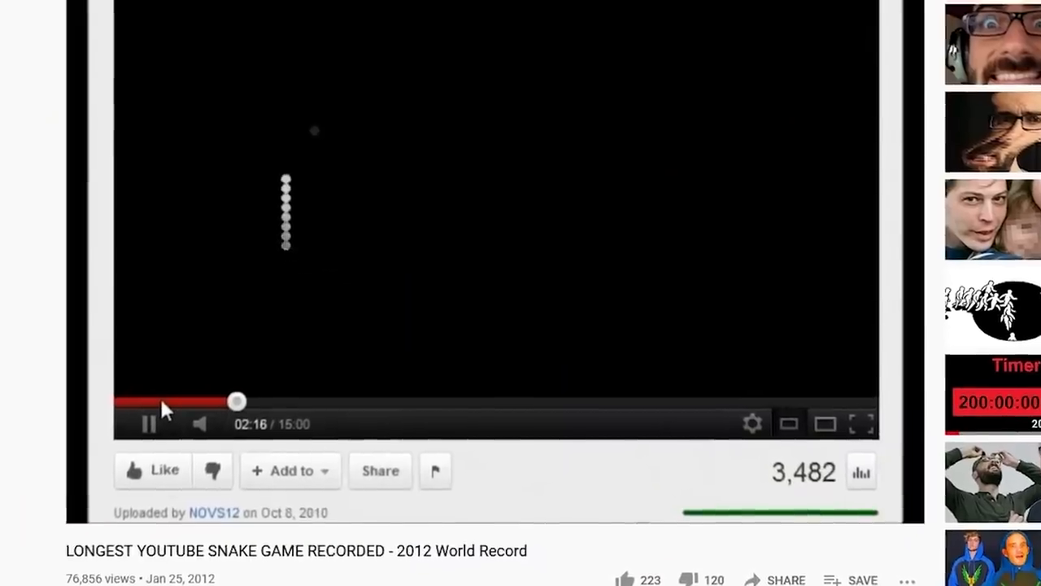